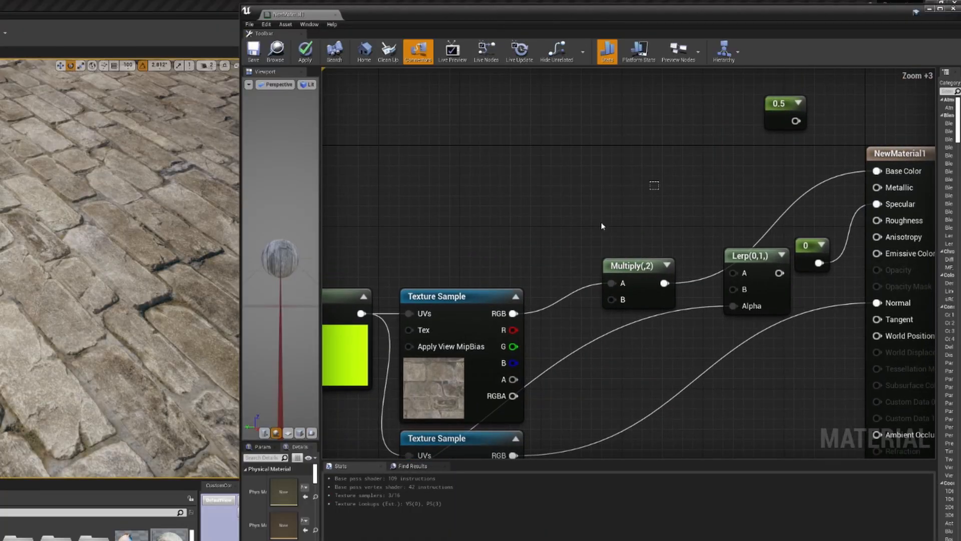
- Blend the two normal maps with a Lerp on HeightLerp Alpha, contrast parameter 2
click(576, 180)
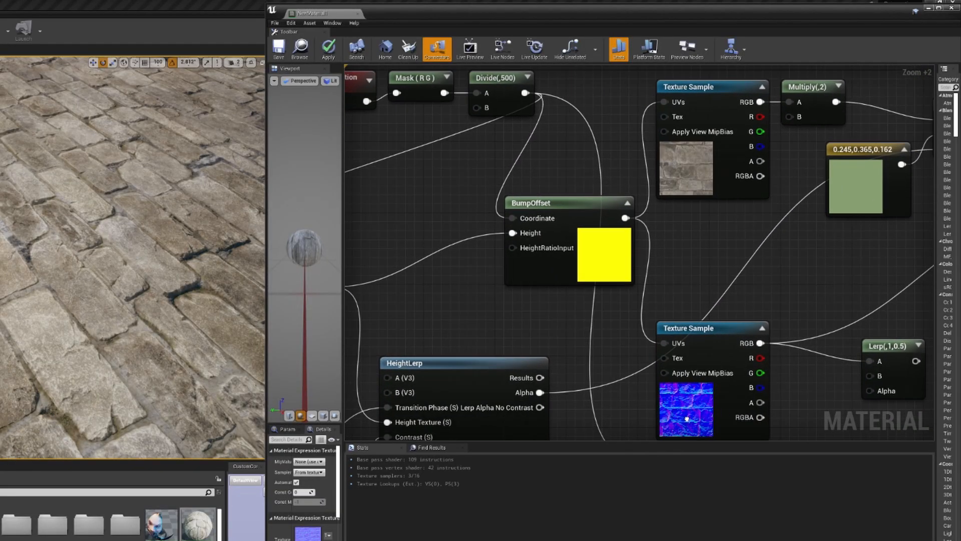
scroll(up, 3)
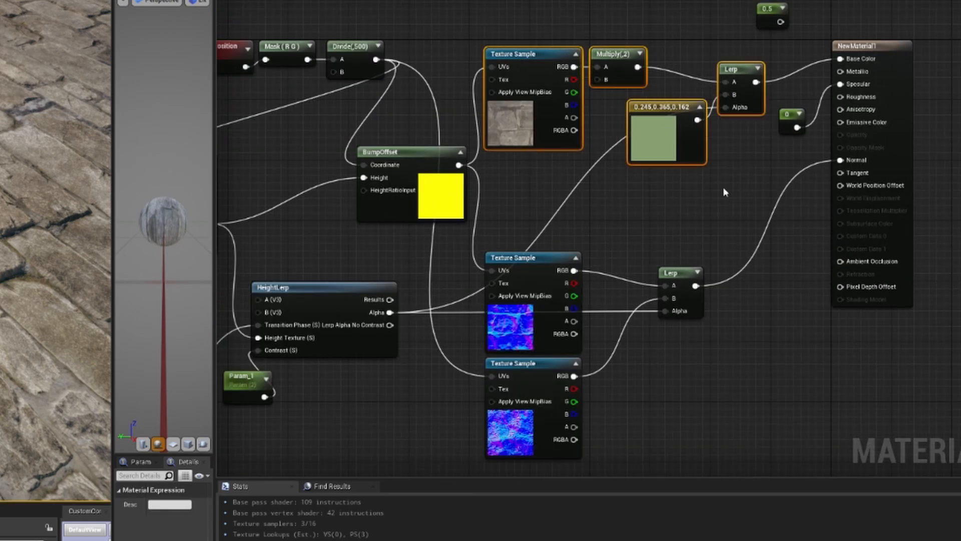
- Feed Vertex Color through 1-x into HeightLerp Transition Phase and apply the material
click(665, 131)
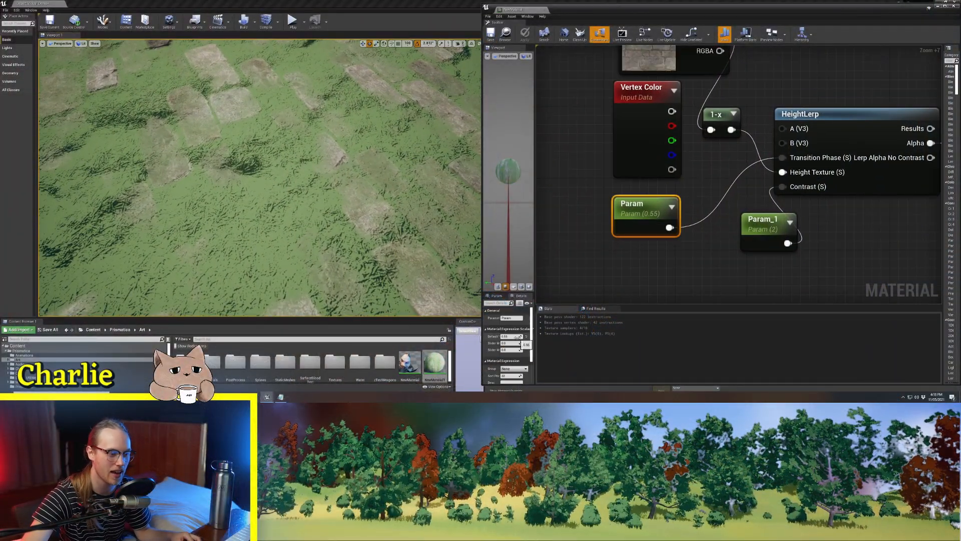
click(524, 33)
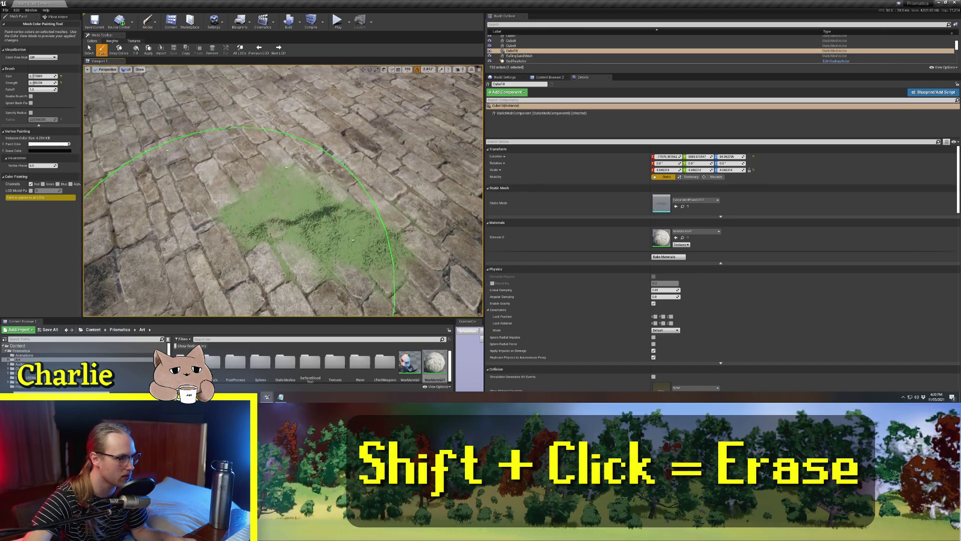
- Shift-paint over the floor to erase the painted grass back to bare brick
click(222, 182)
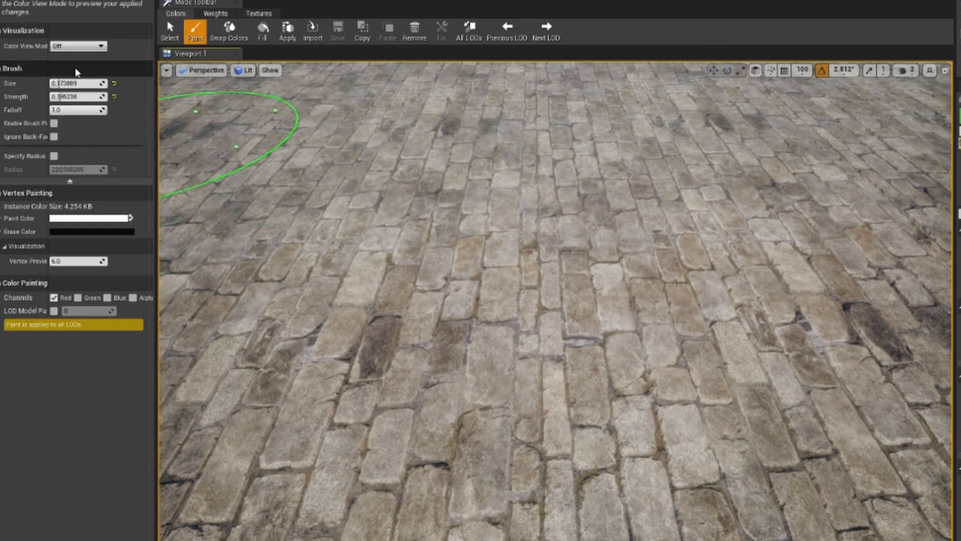
- Set the mesh paint colour to grey and paint grass patches across the floor
click(90, 218)
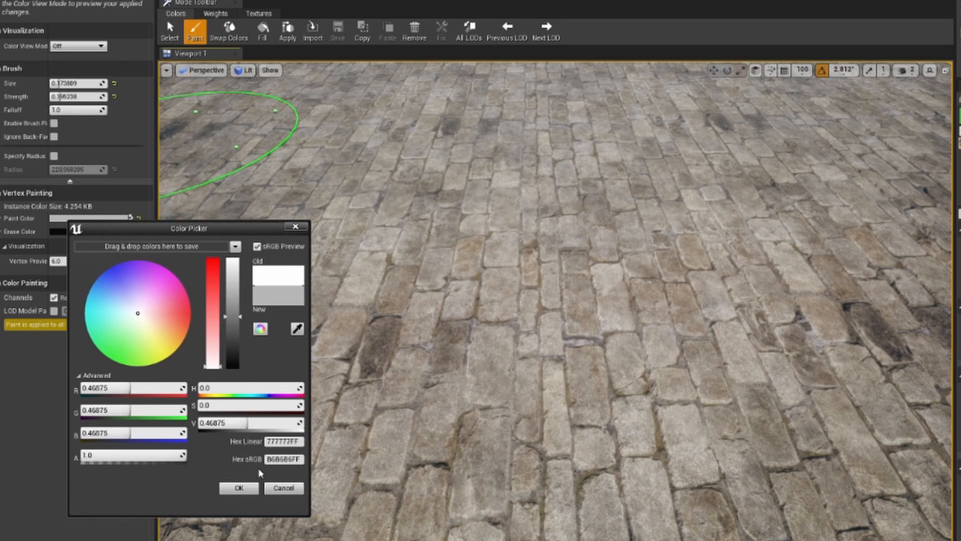
click(238, 487)
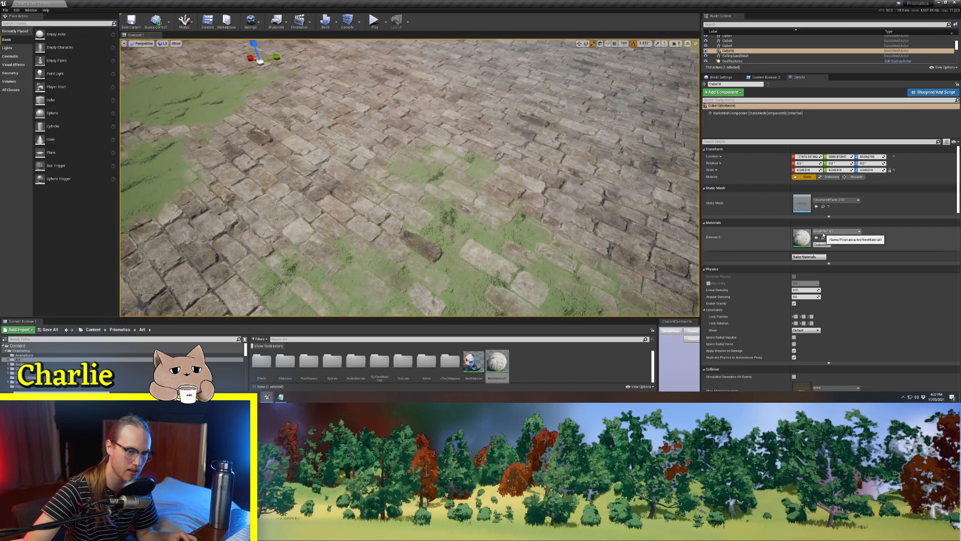
- Assign the snow and ice material to the floor's Element 0 slot
click(828, 232)
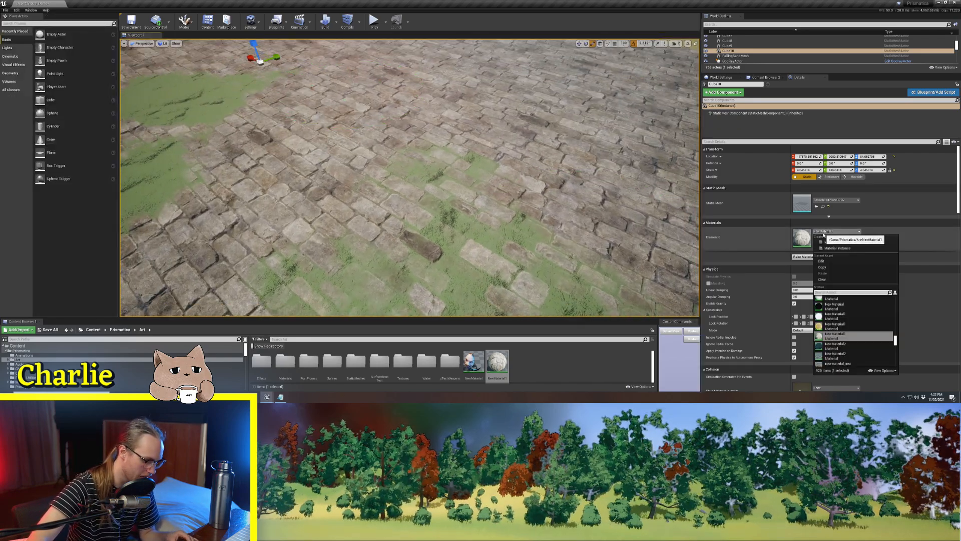
click(834, 333)
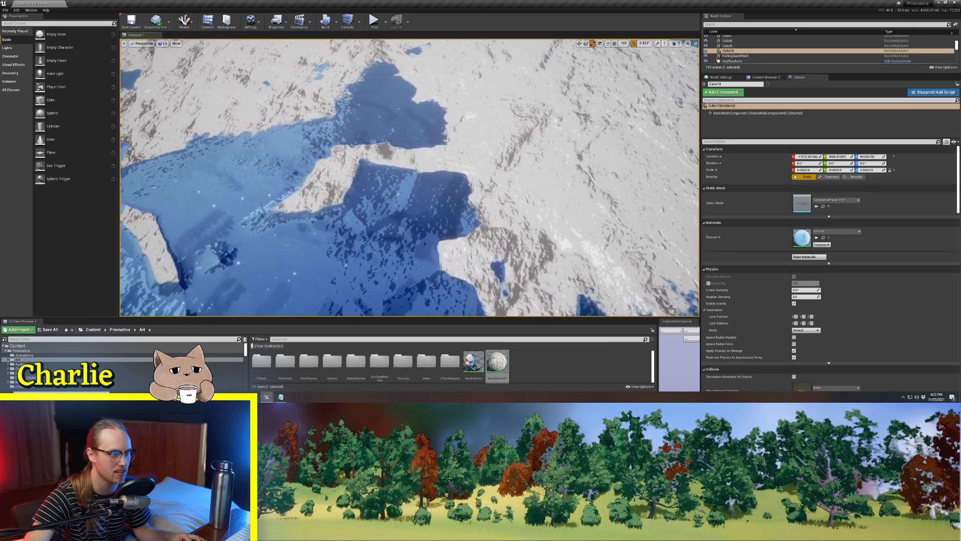
- Apply the lava material, enter Mesh Paint mode, and paint a large rock island
click(185, 23)
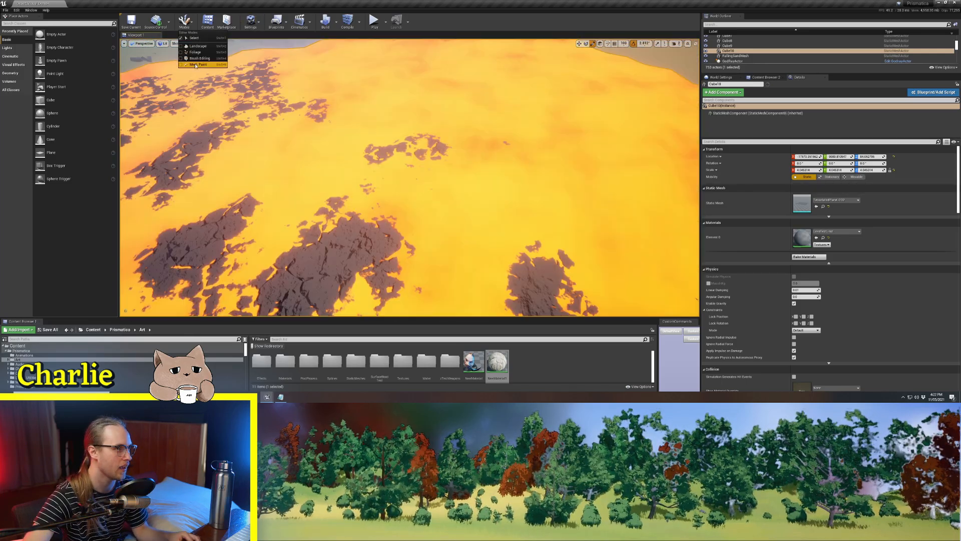
click(198, 65)
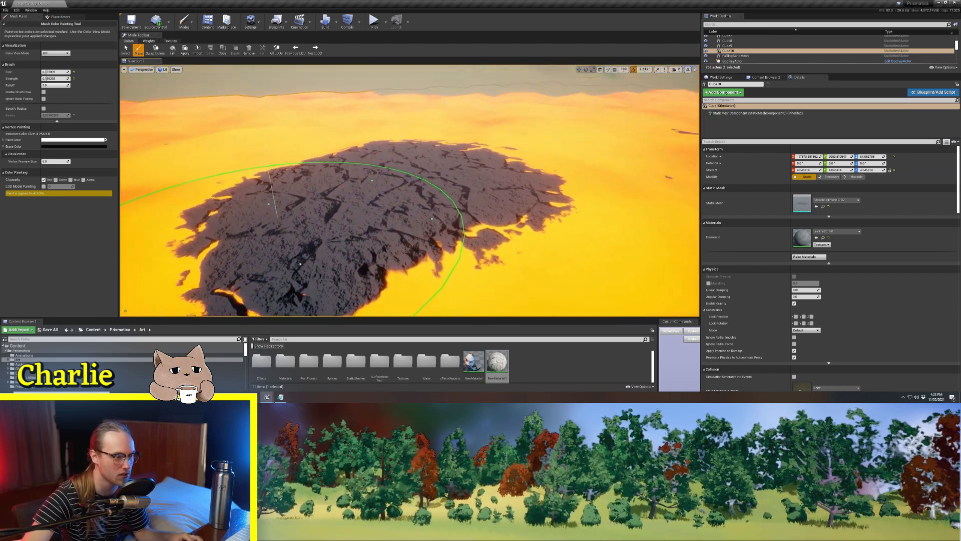
drag(404, 184, 404, 245)
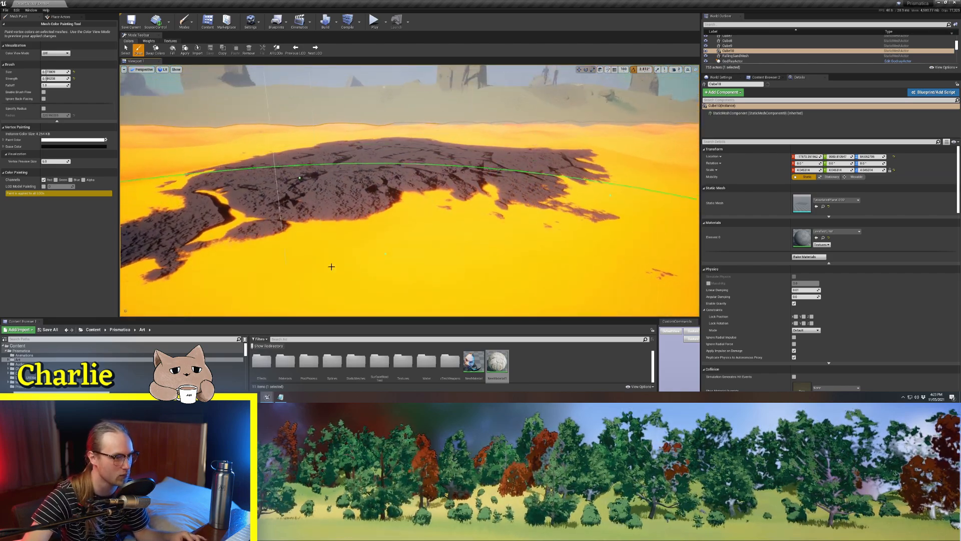